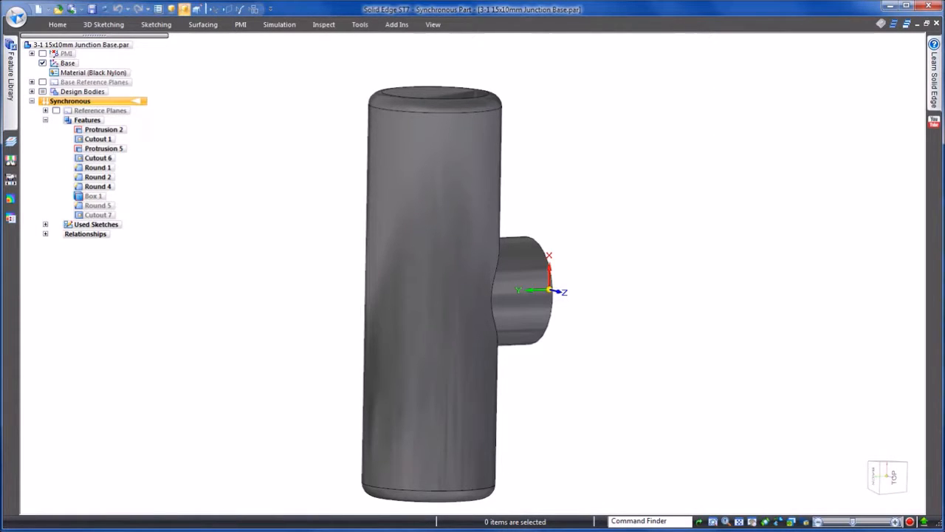
mouse_move(623, 497)
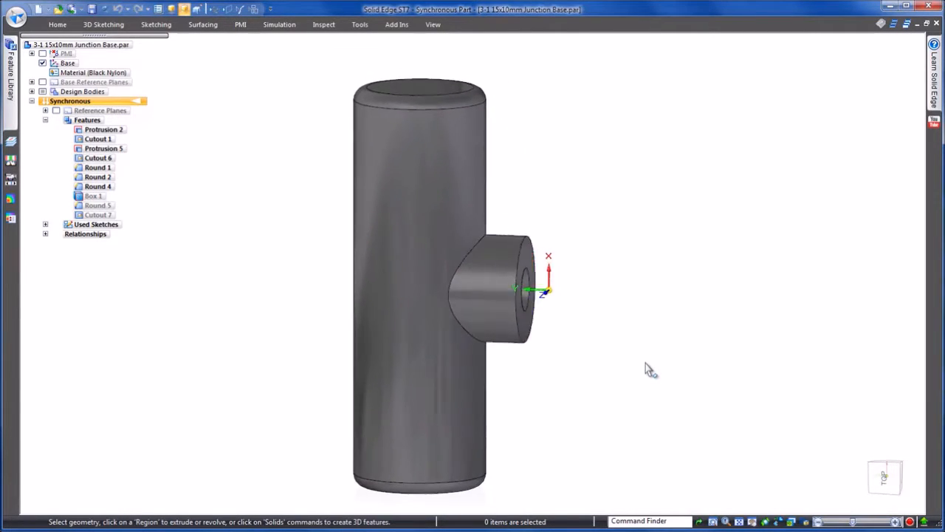
Switch to the 15x10mm reducer part and view it from the front, filling the window
click(56, 24)
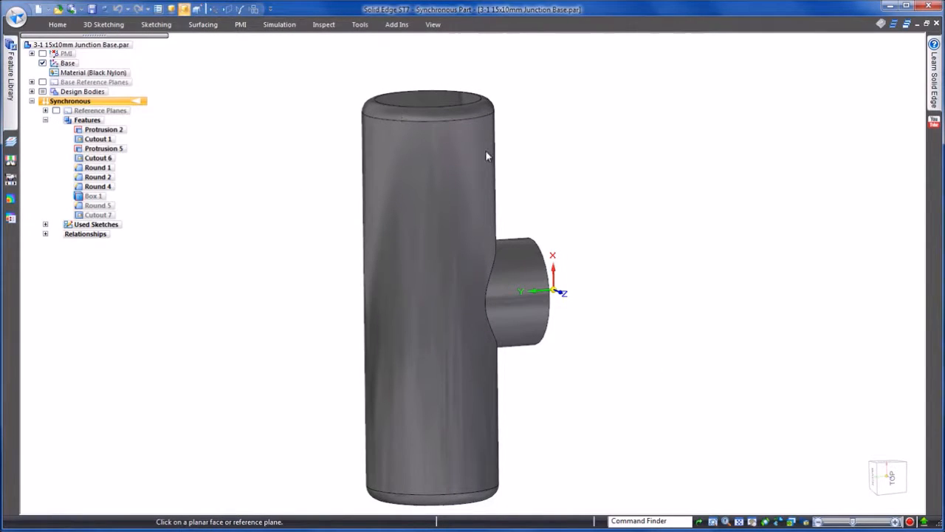
click(524, 296)
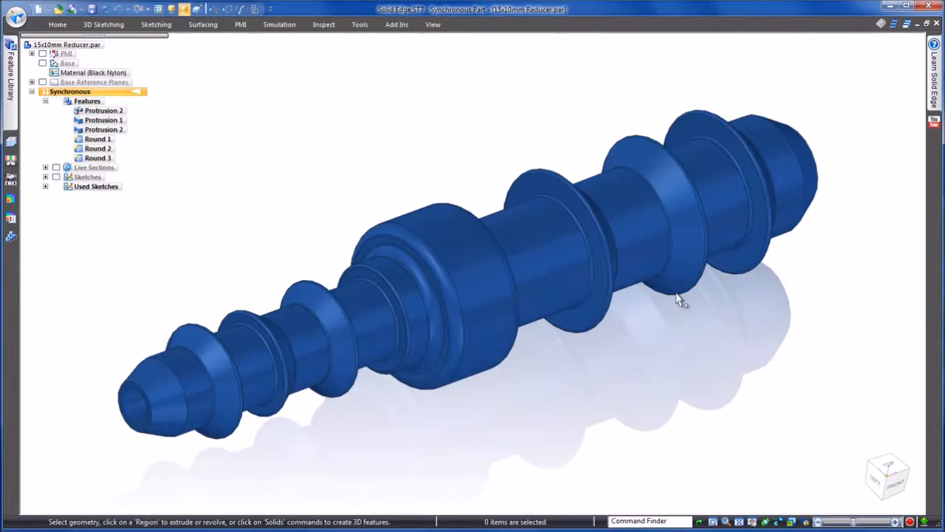
scroll(down, 3)
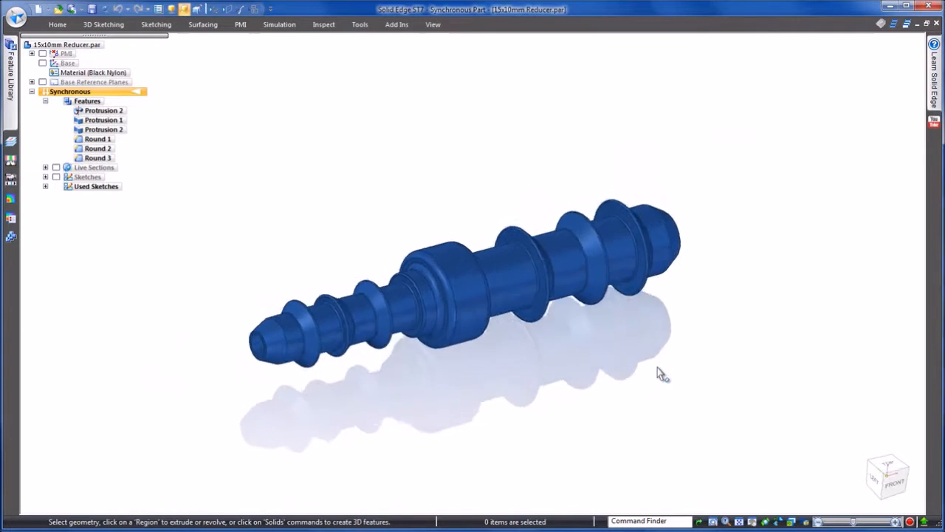
click(883, 475)
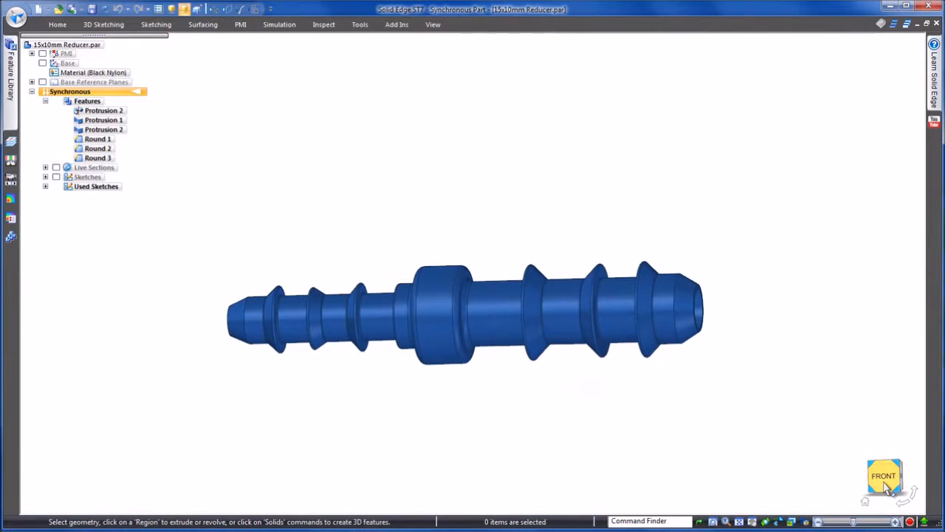
click(883, 476)
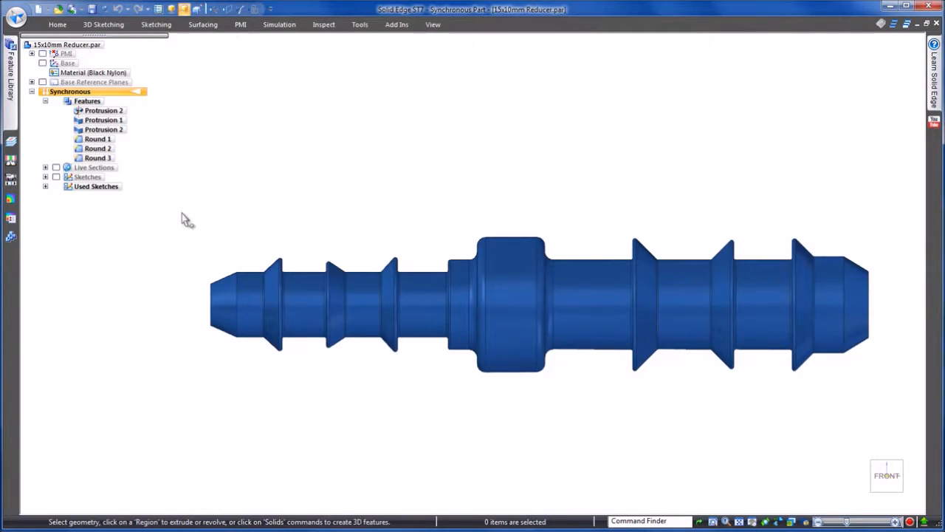
Fence-select the smaller barbed end's faces and snap the steering wheel origin to the barb's inner end
drag(185, 218, 475, 399)
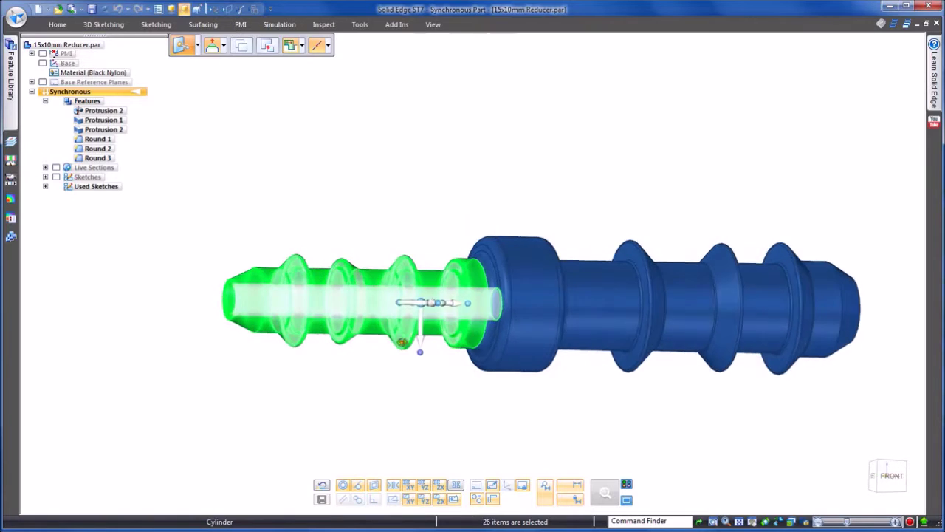
click(328, 45)
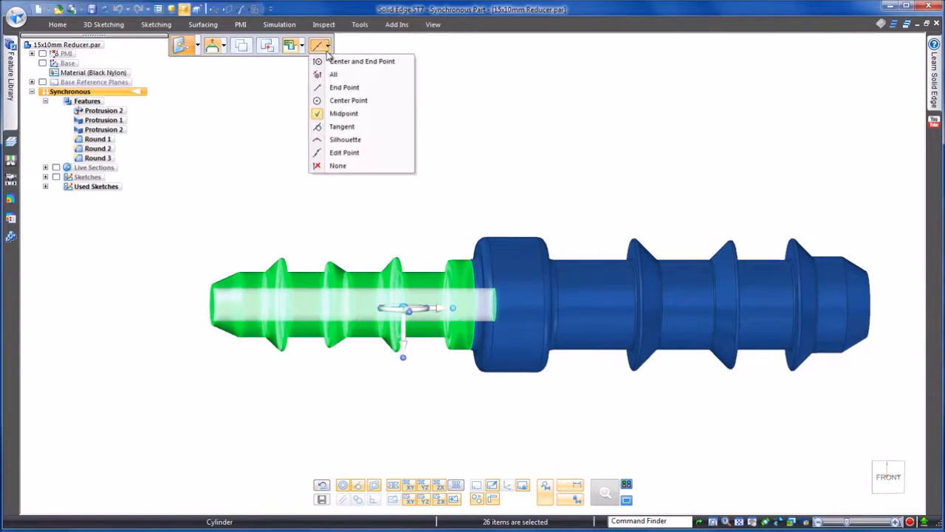
click(342, 112)
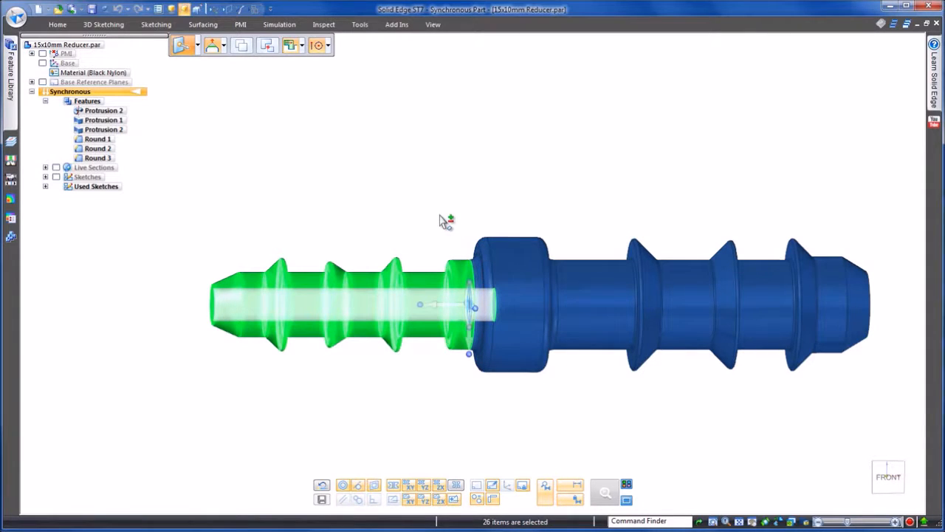
click(56, 23)
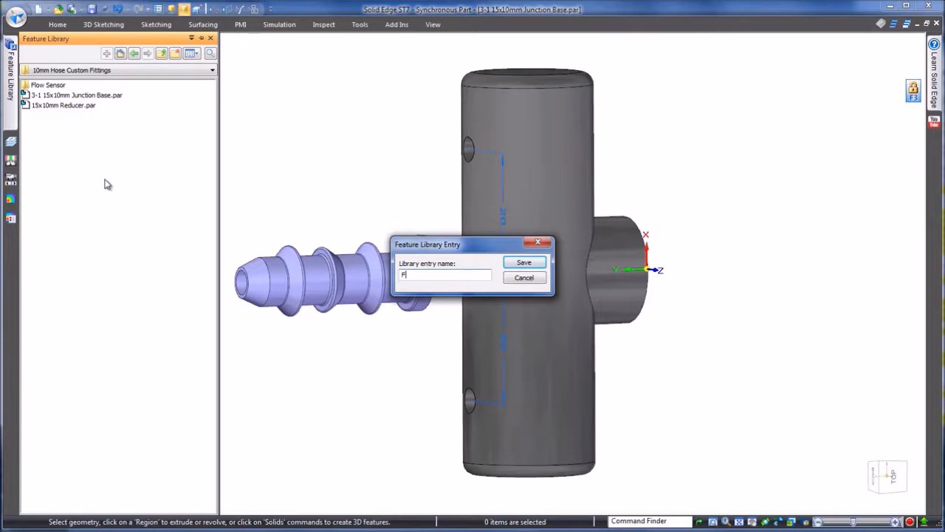
Save the barb as library entry Feature_10mm Hose Connector and insert it into the junction base
text(eature_10mm H)
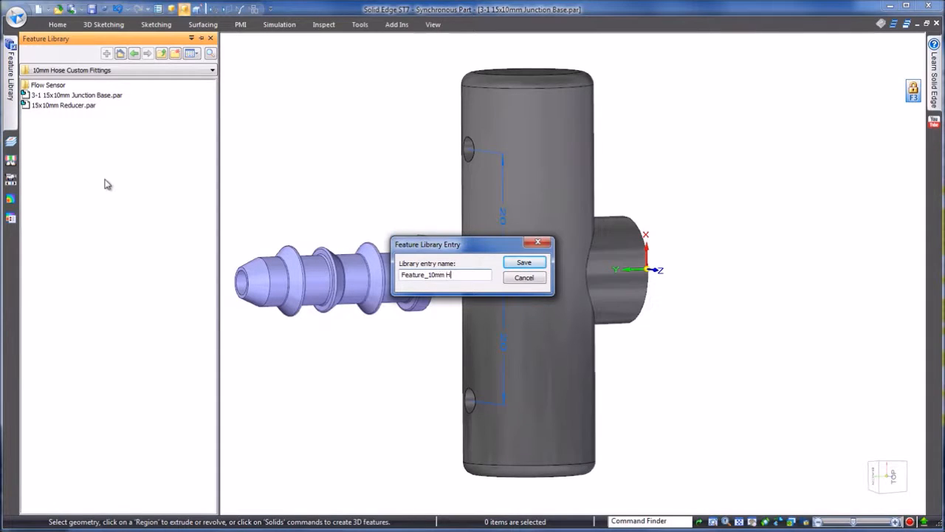
text(ose Connector)
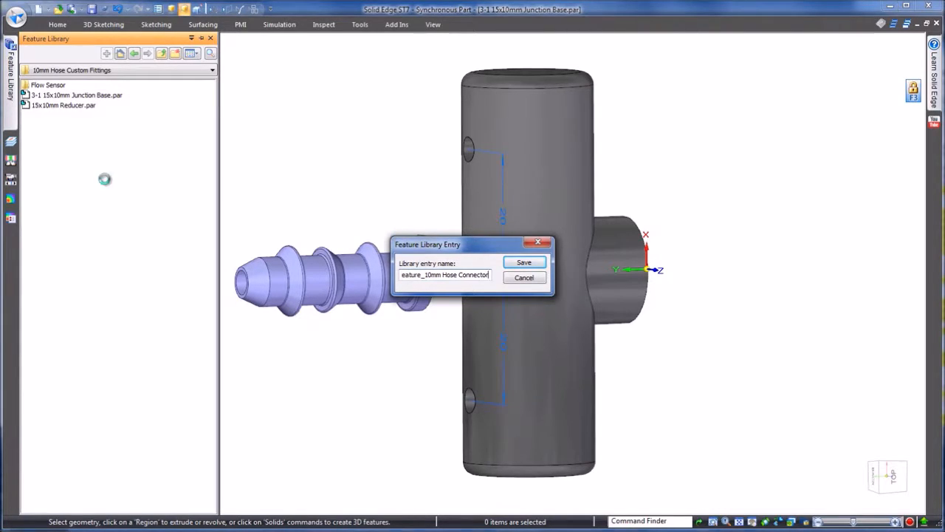
click(522, 263)
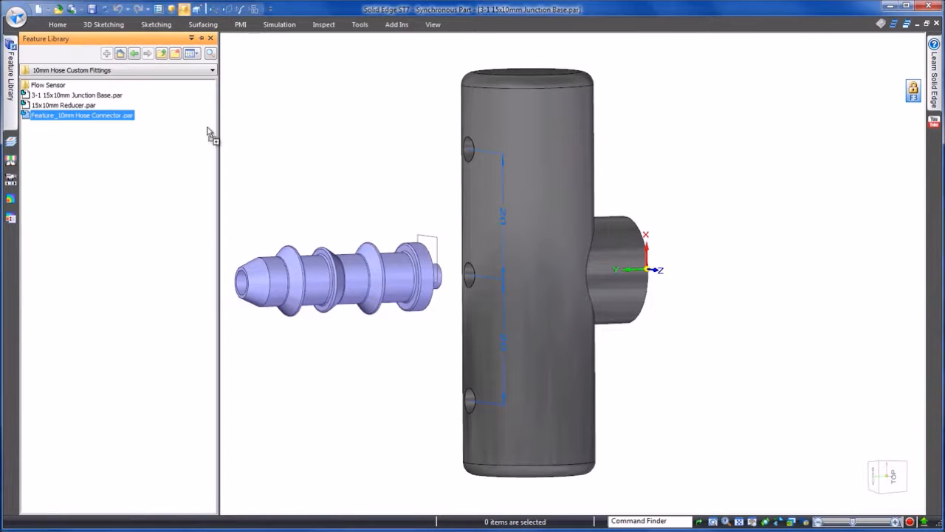
double_click(81, 115)
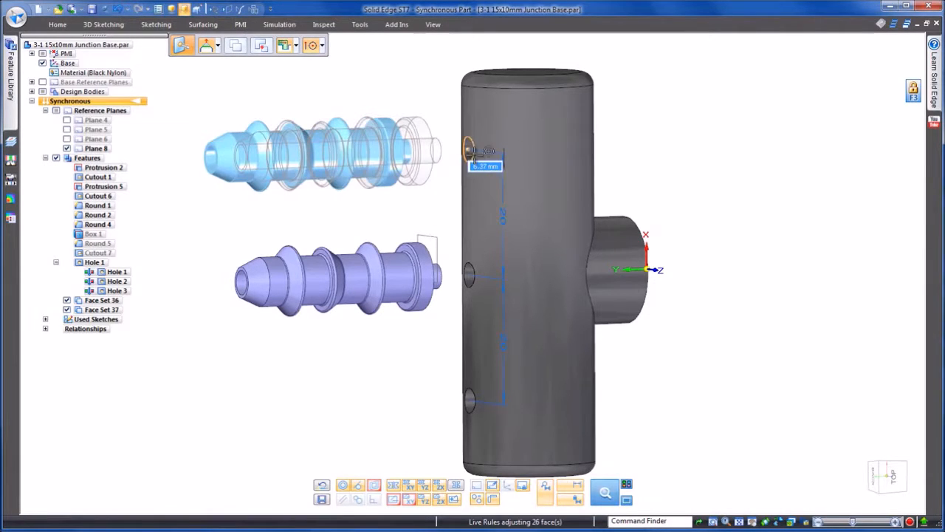
Position connector copies at the top hole and the next hole, then finish placement
click(322, 150)
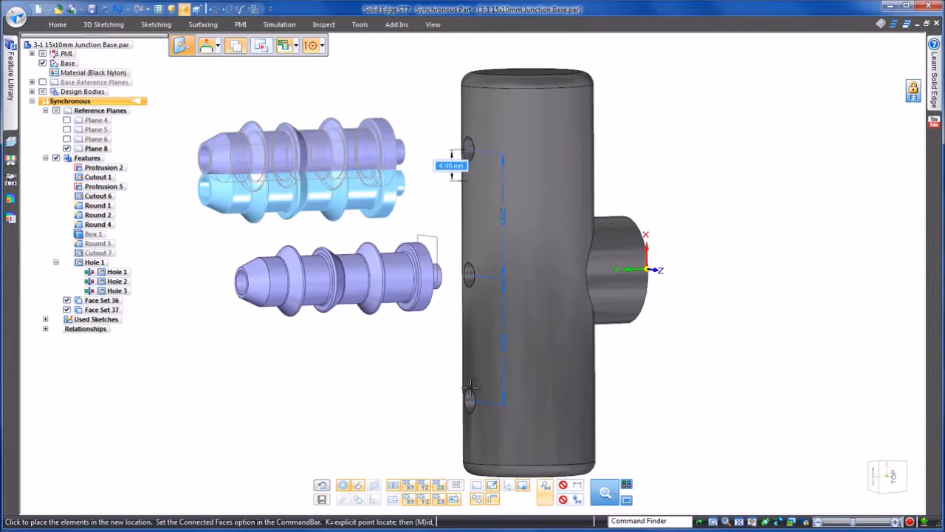
click(471, 390)
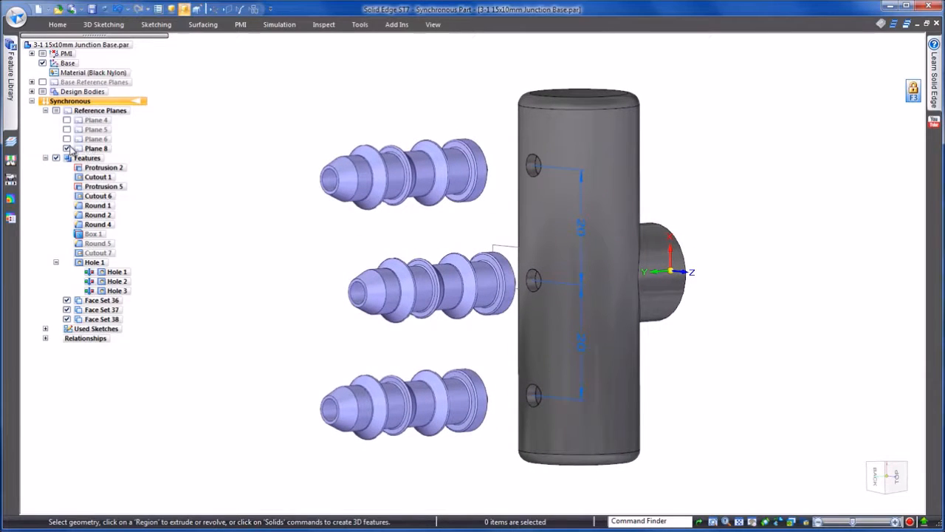
click(45, 109)
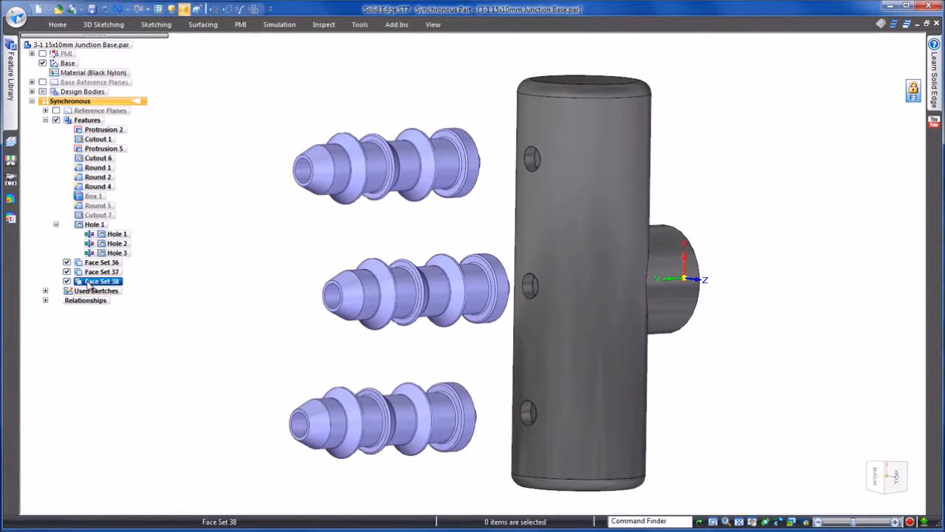
Attach the three connector face sets to the junction base model via PathFinder
right_click(102, 280)
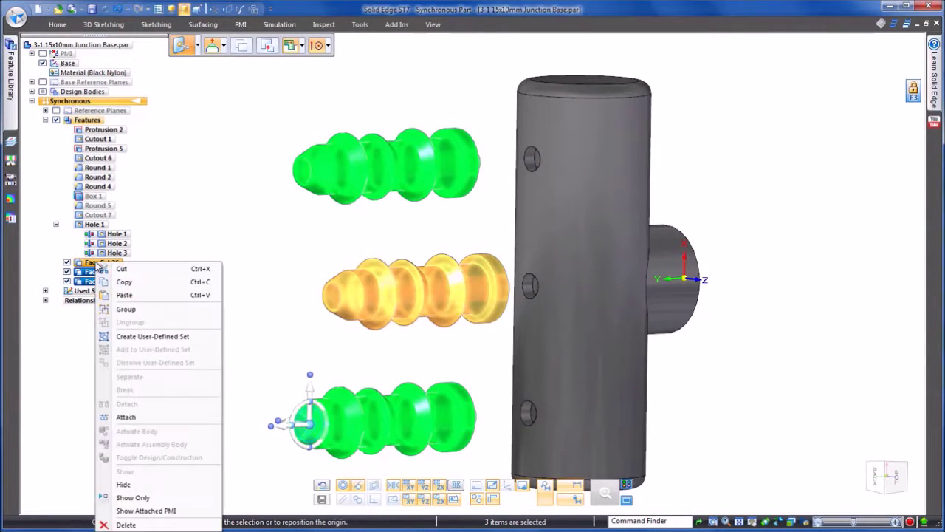
mouse_move(126, 416)
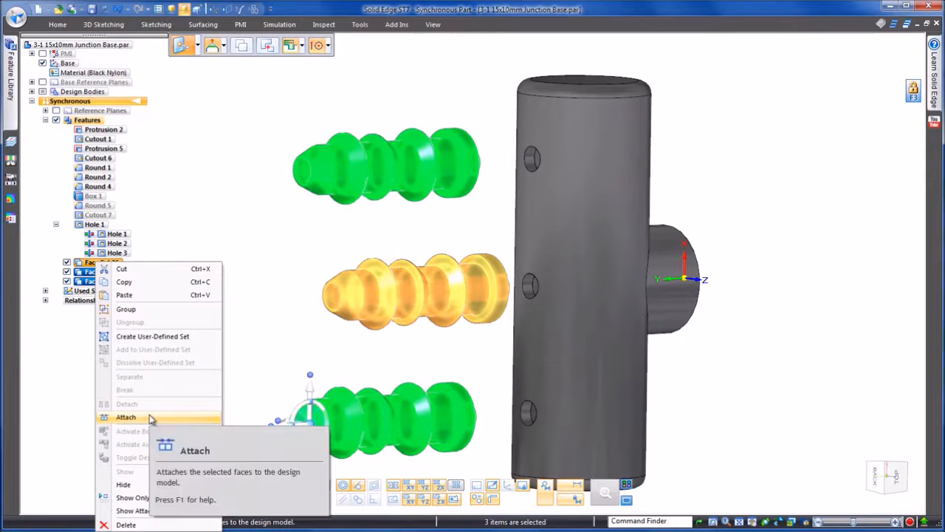
click(125, 416)
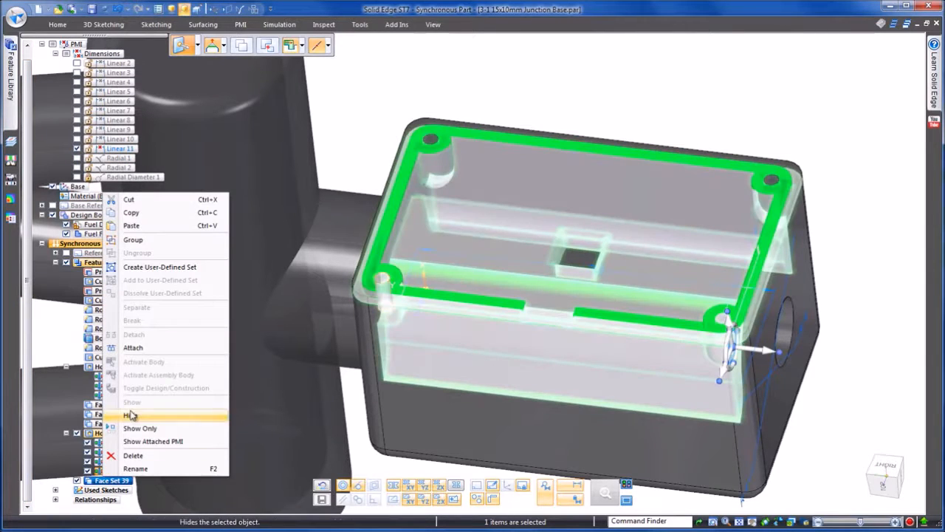
Hide the Fuel Flow Sensor cover body and choose the thread size for the four corner holes
click(130, 415)
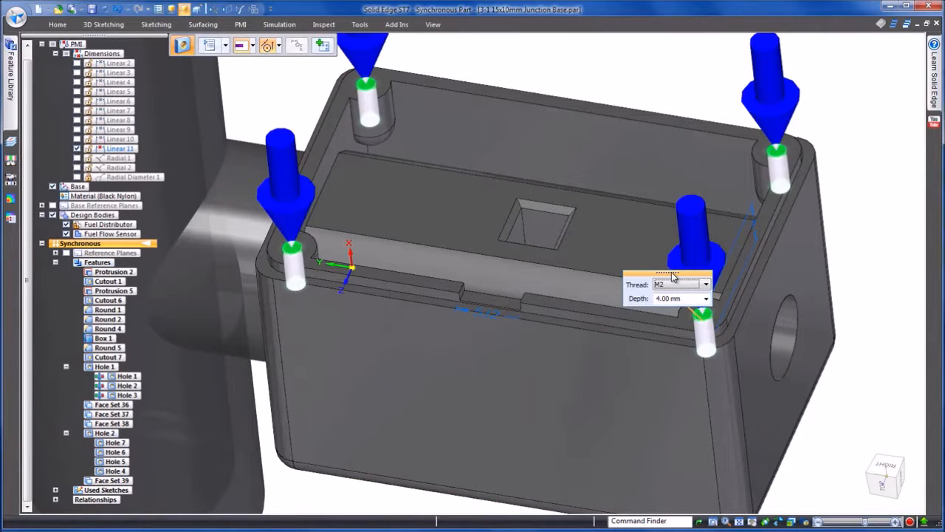
click(704, 284)
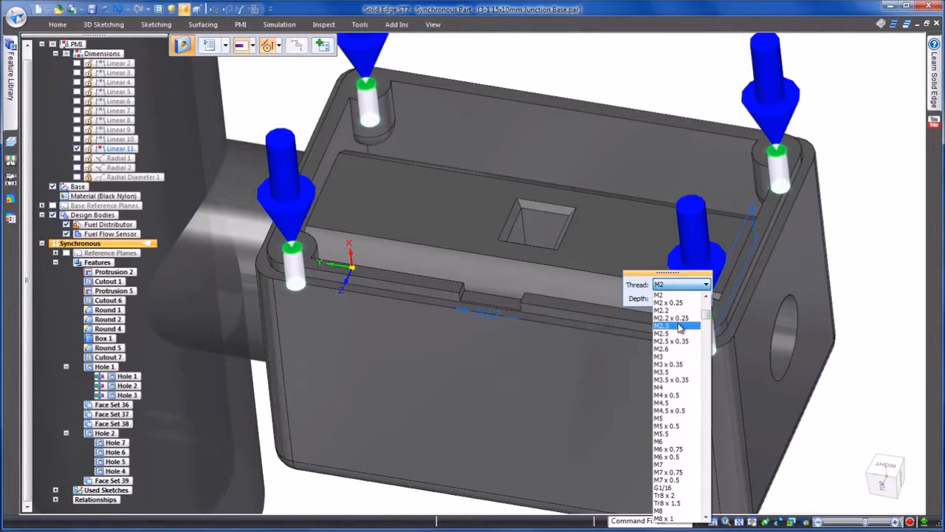
click(661, 325)
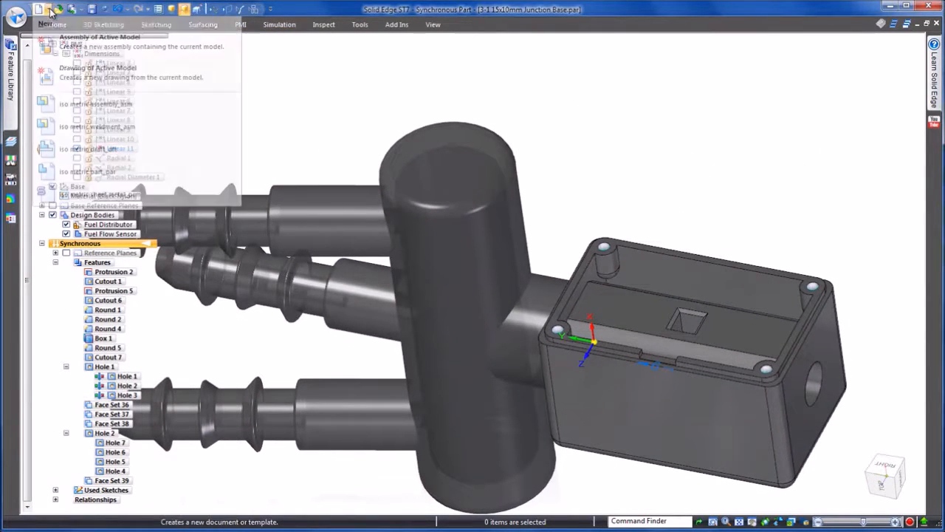
Create an ISO Assembly.asm of the active model and mate the flow sensor to the housing face
click(100, 37)
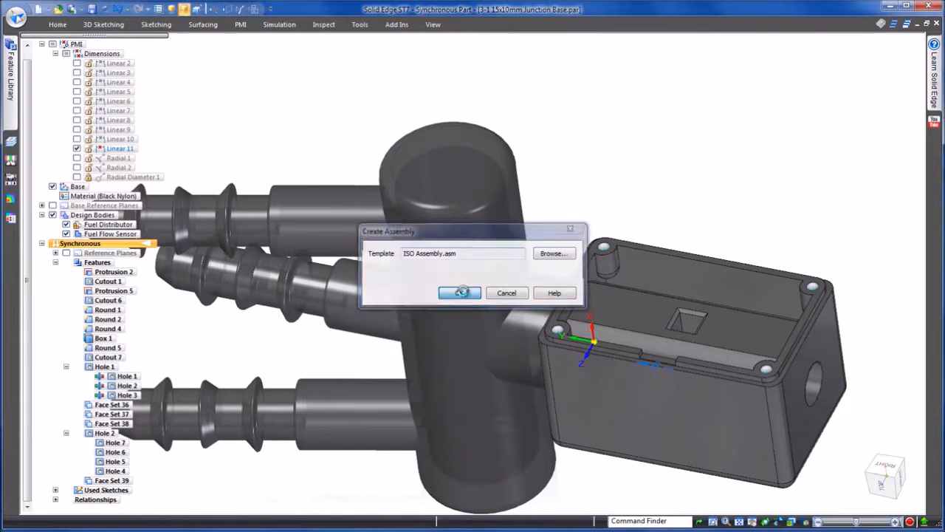
click(460, 292)
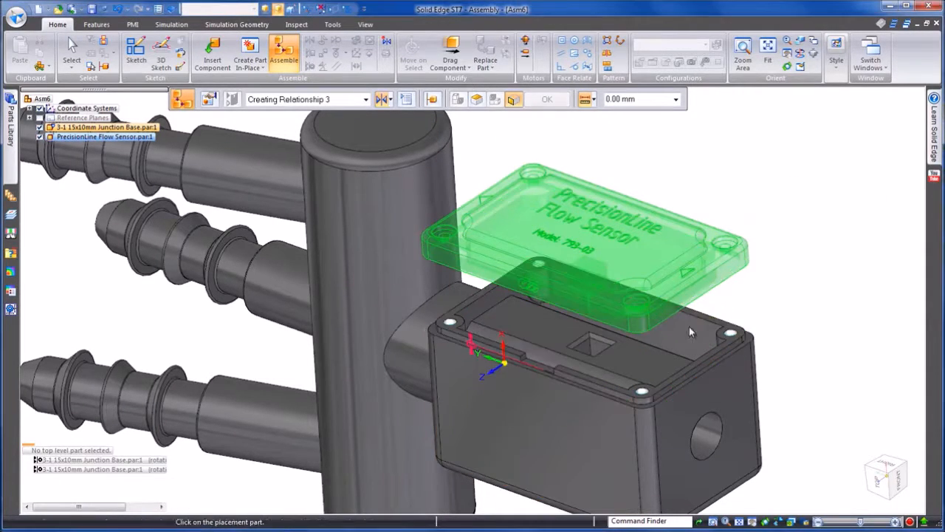
click(546, 99)
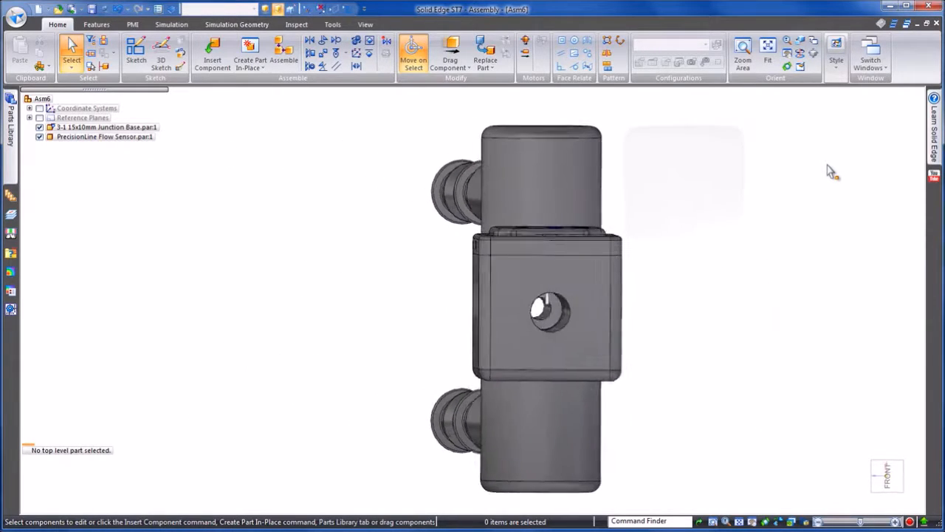
drag(539, 310, 458, 258)
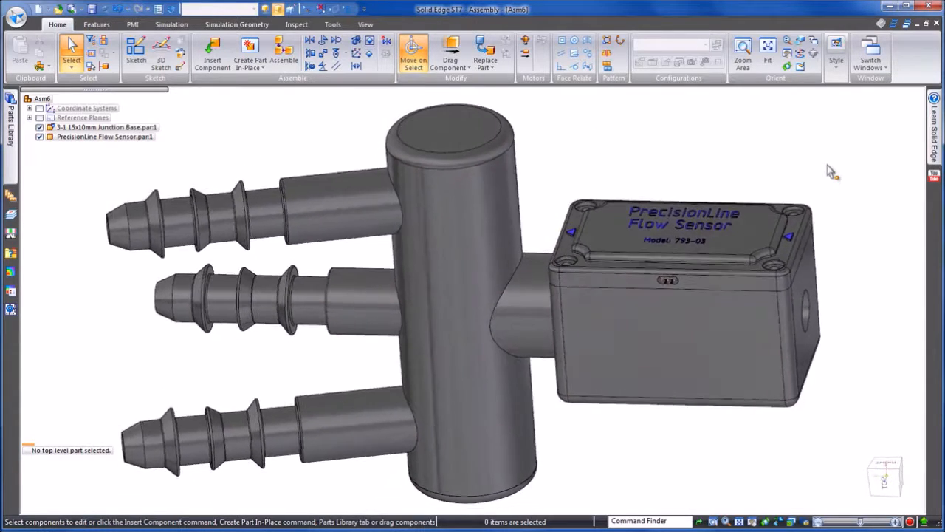
drag(472, 295, 480, 266)
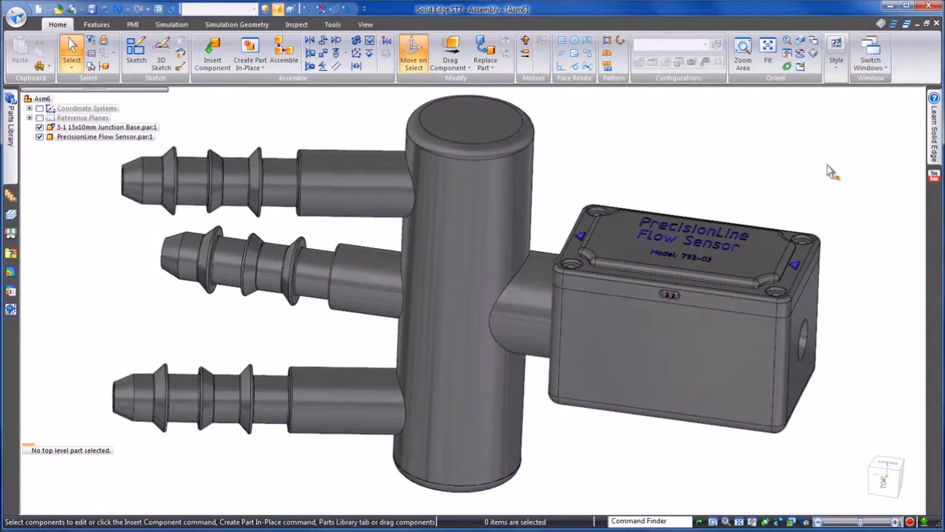